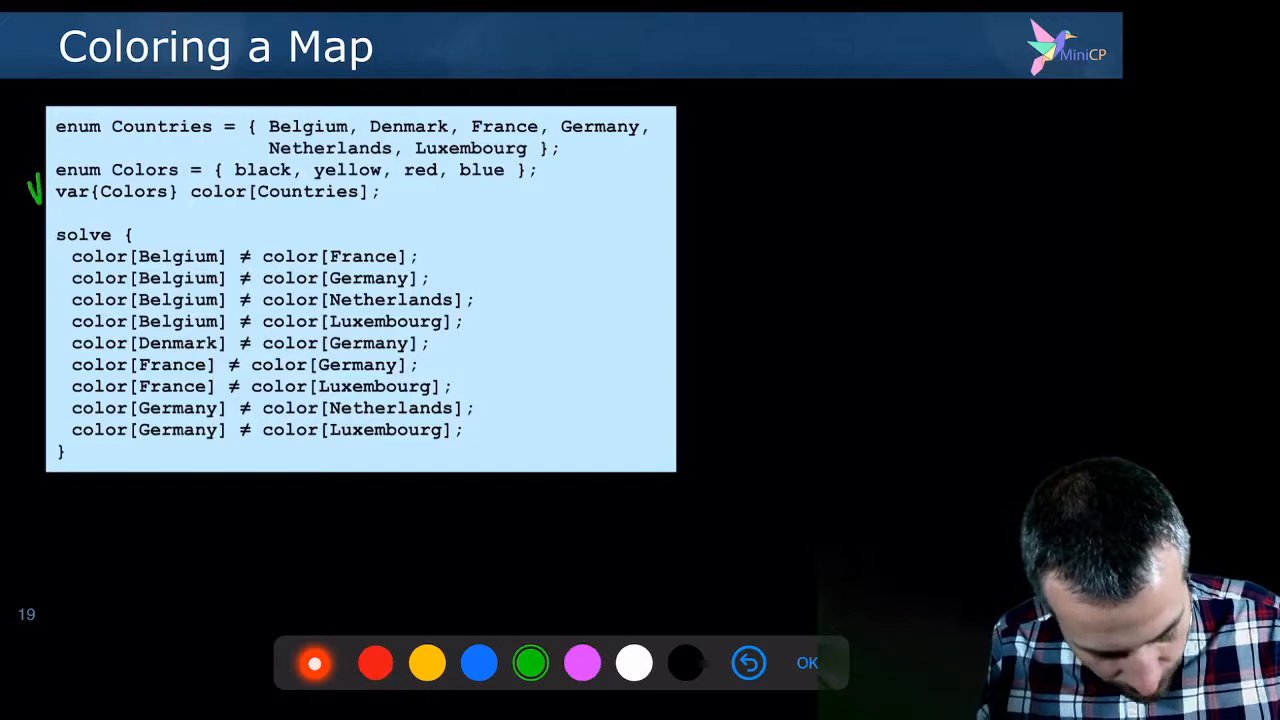
In green, mark the Colors declaration, bracket the constraint lines, and label them 'Constr'.
left_click_drag(262, 202, 345, 202)
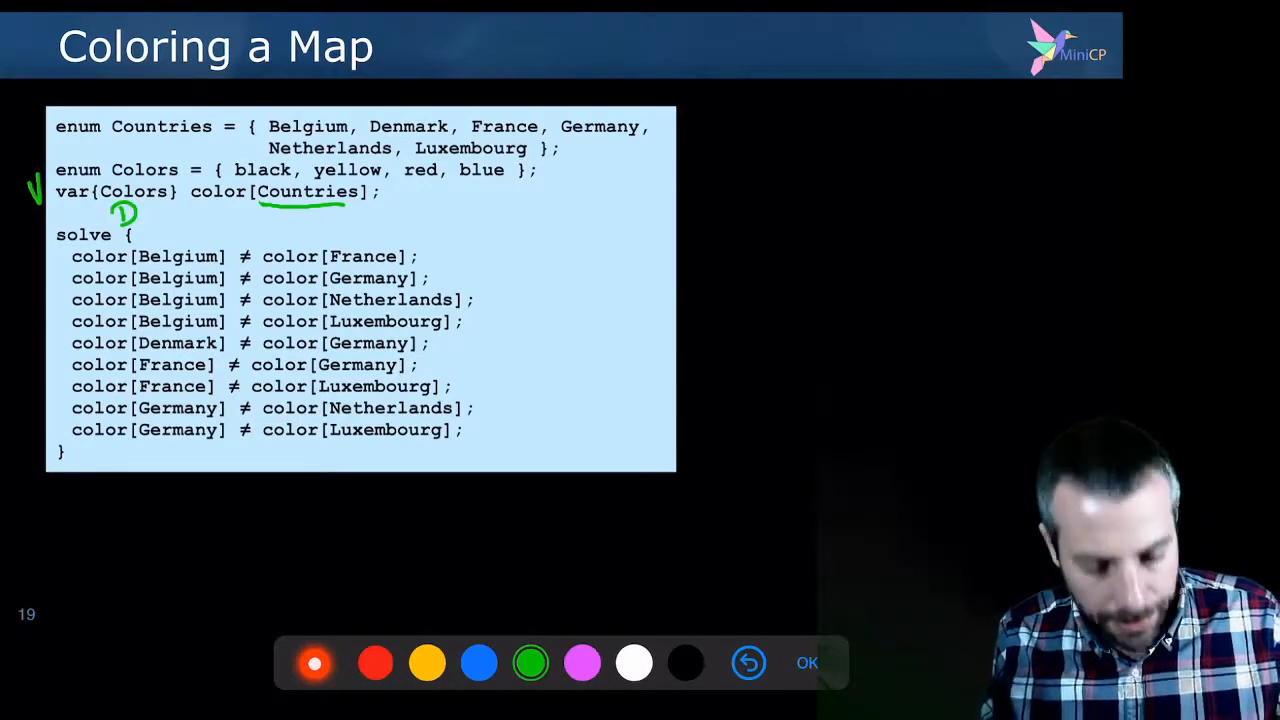
left_click_drag(543, 228, 540, 435)
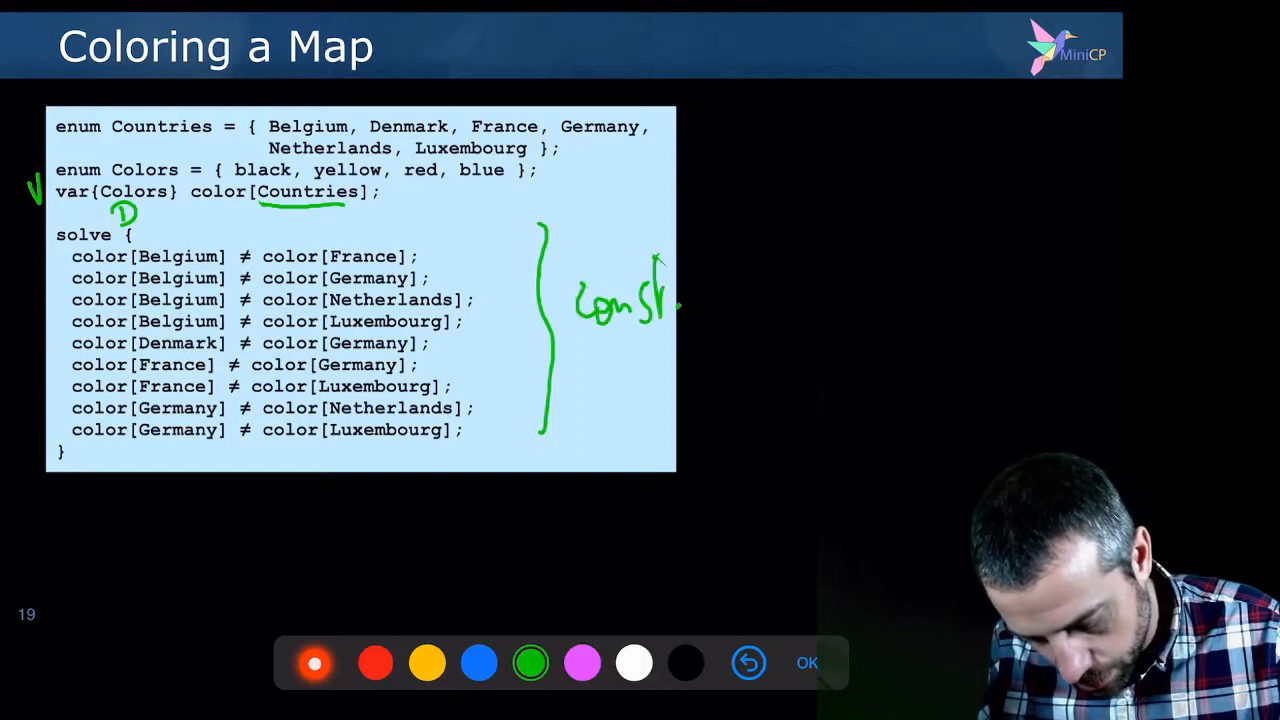
left_click_drag(670, 290, 800, 290)
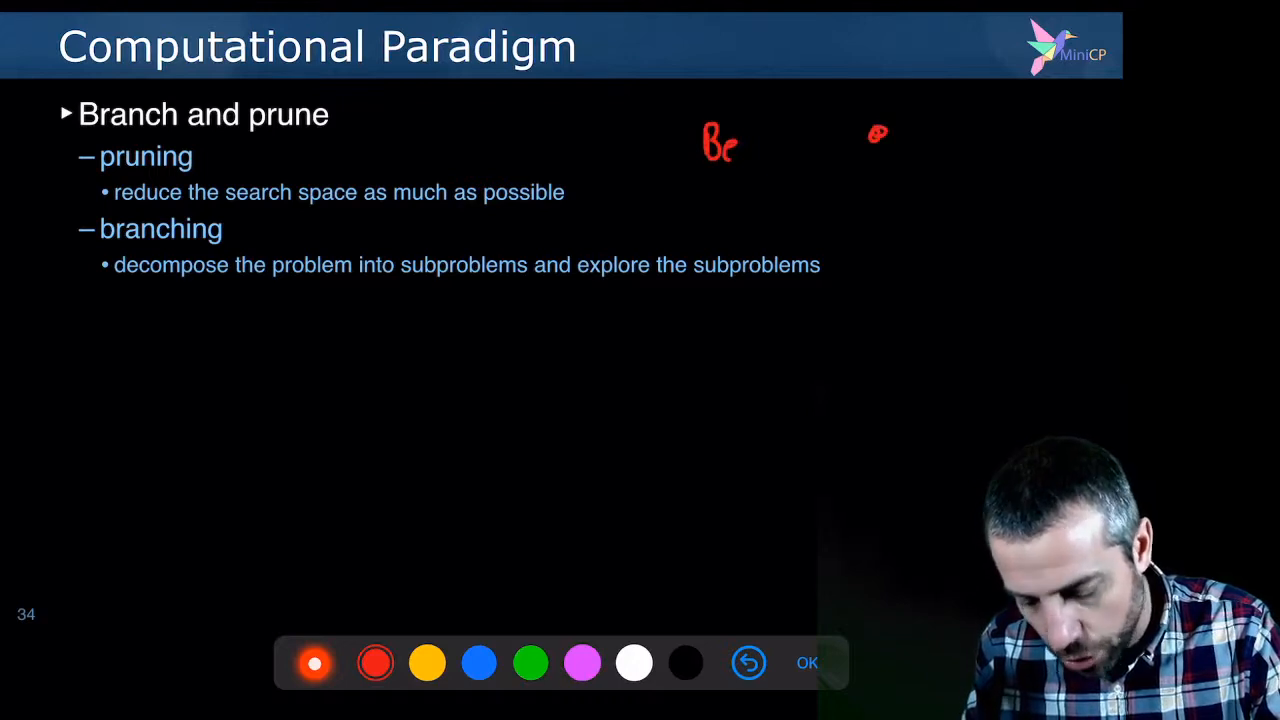
Draw red branches and sub-branches of the search tree beside Branch and prune.
left_click_drag(880, 130, 950, 190)
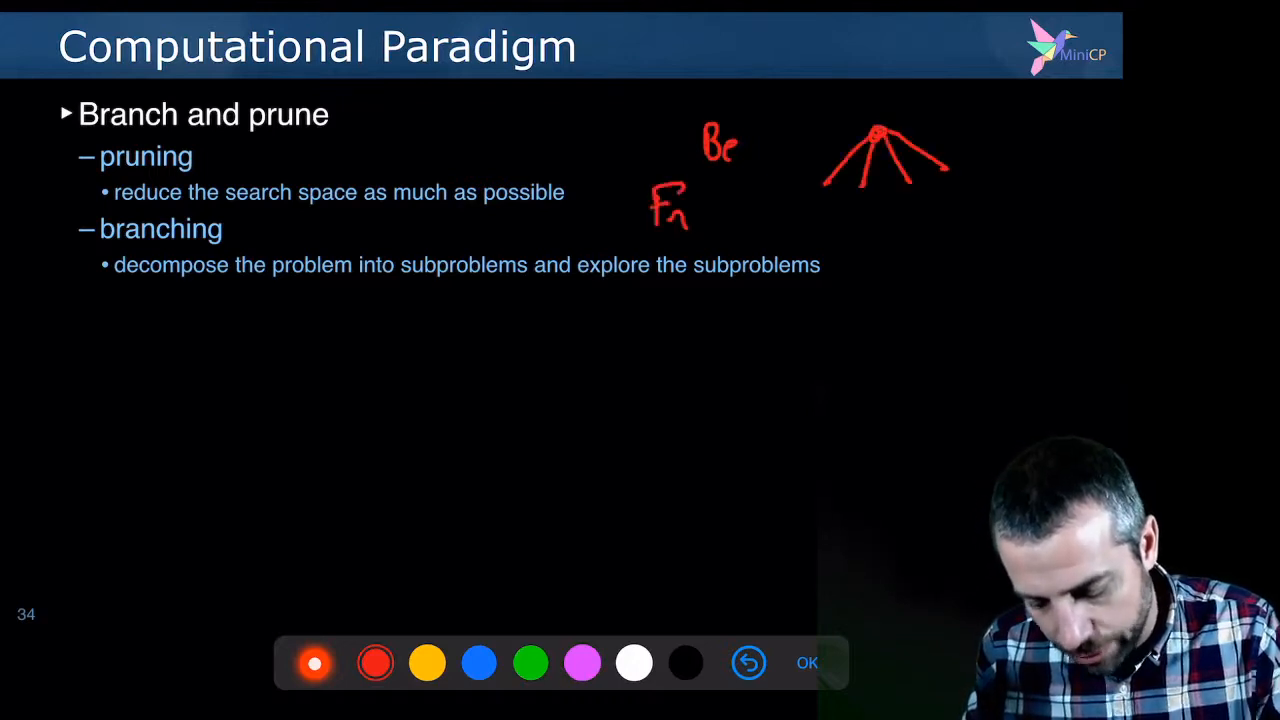
left_click_drag(830, 185, 790, 240)
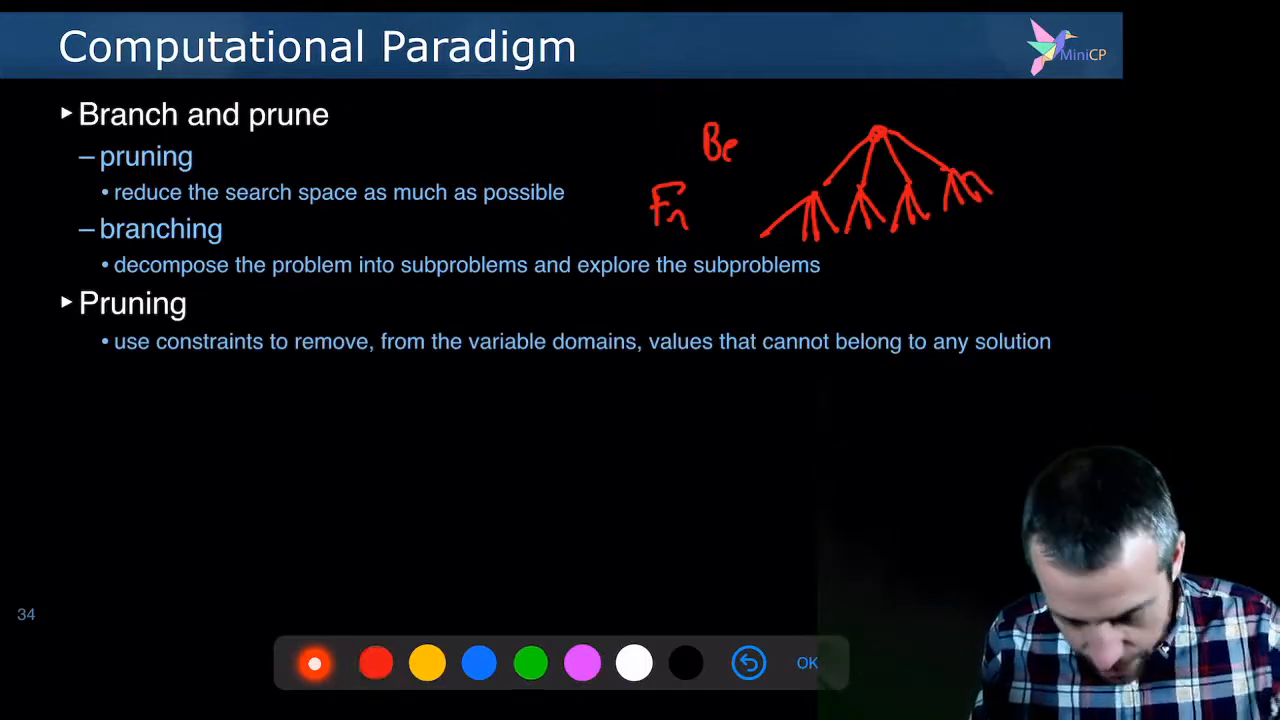
With the green pen, underline 'reduce the search space as much as possible'.
left_click(531, 662)
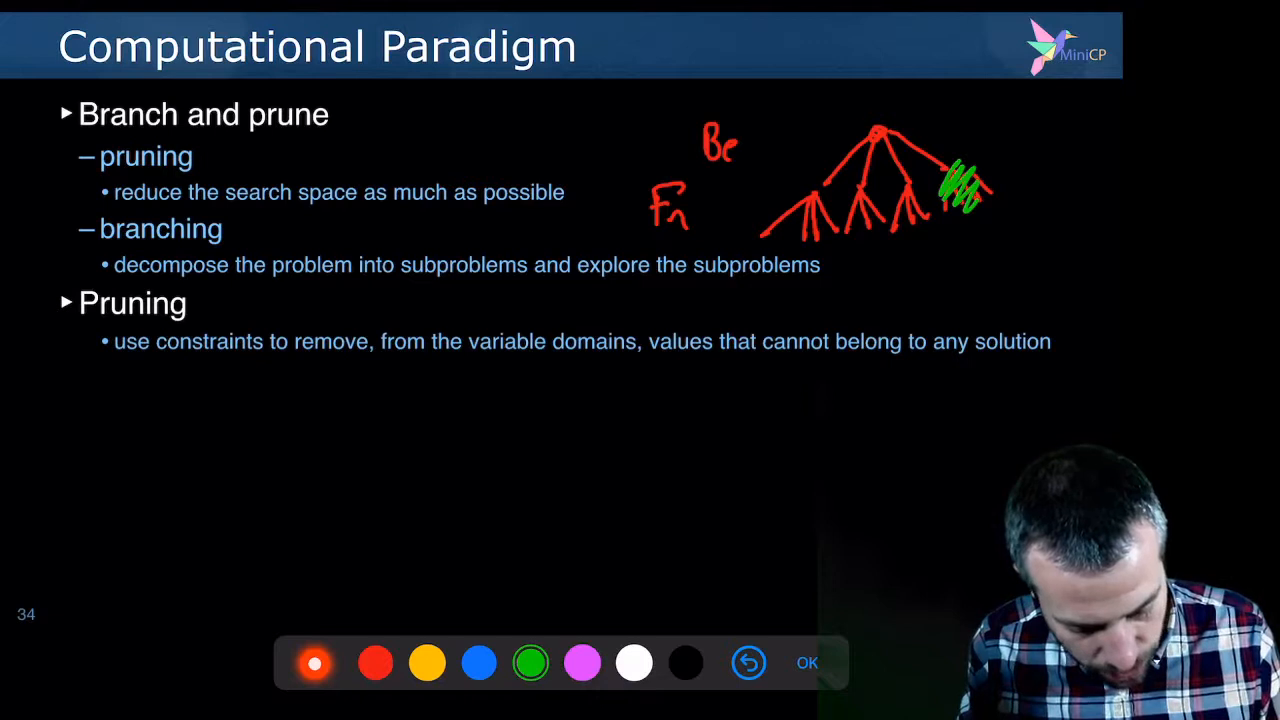
left_click_drag(128, 210, 548, 221)
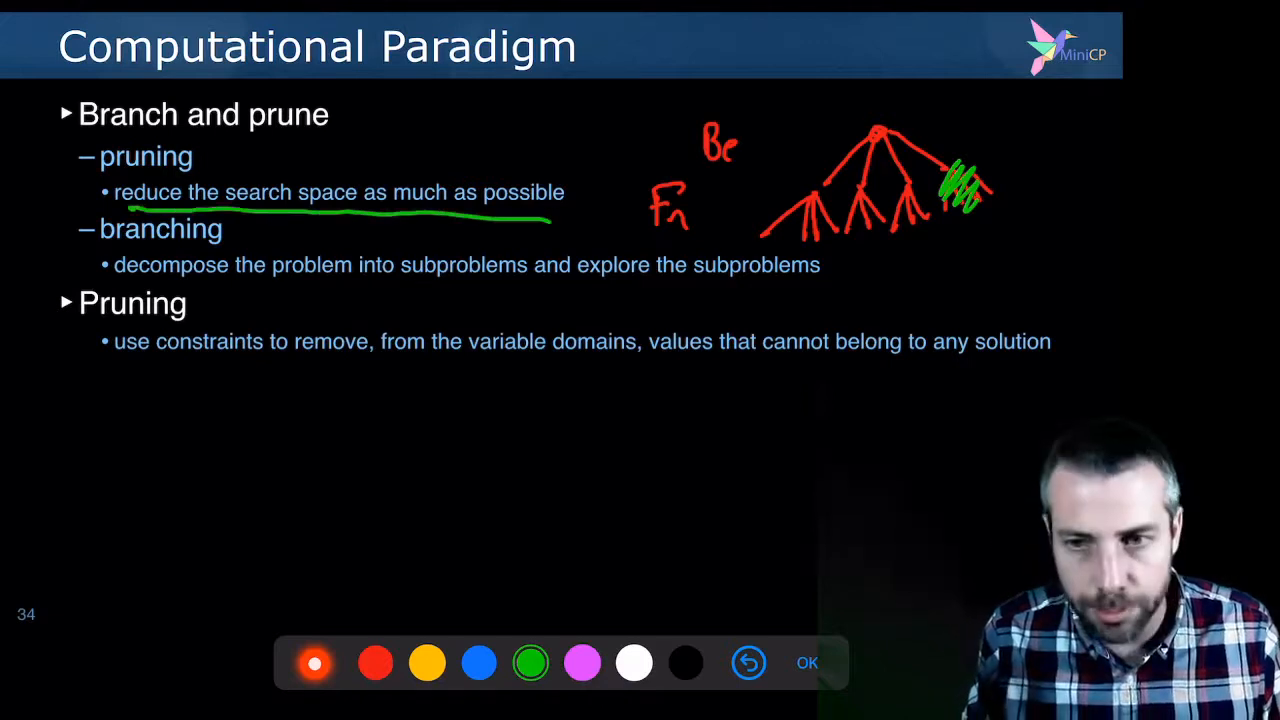